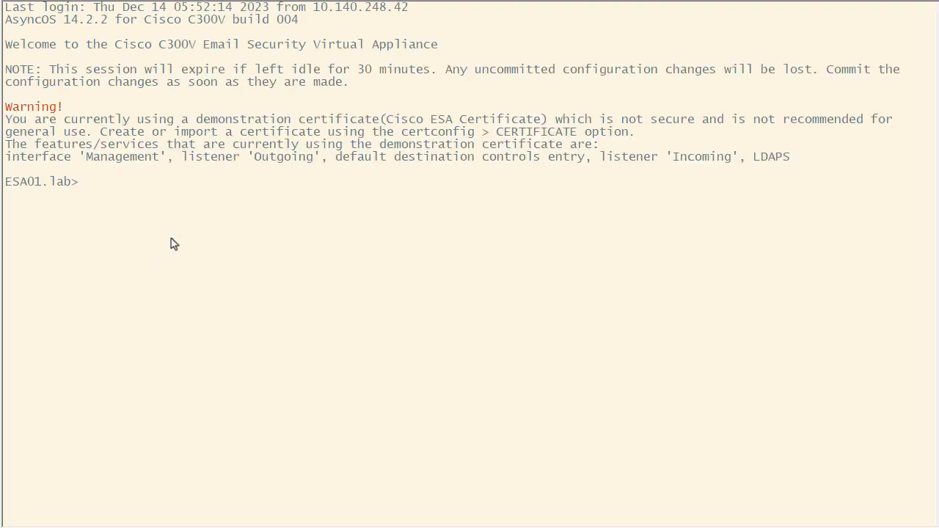
- Start a new message filter via the filters command's NEW operation
text(filters)
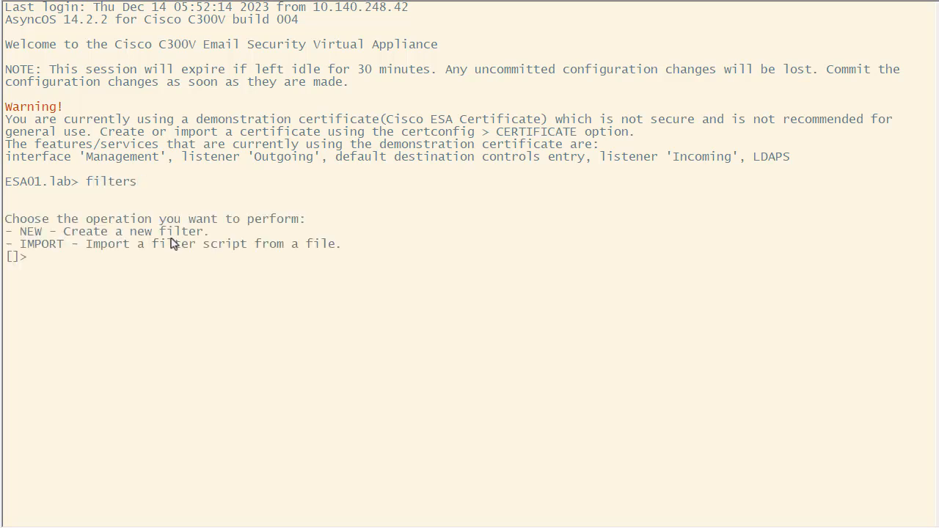
text(new)
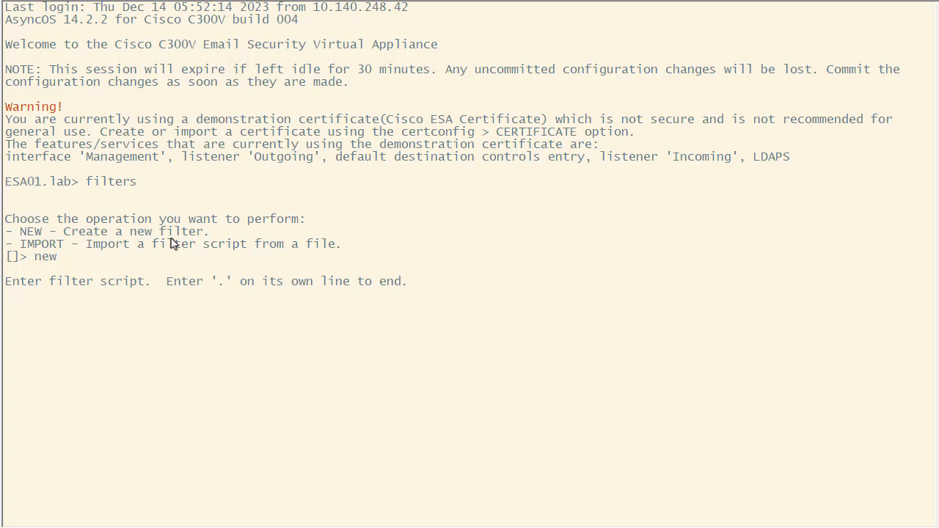
key(enter)
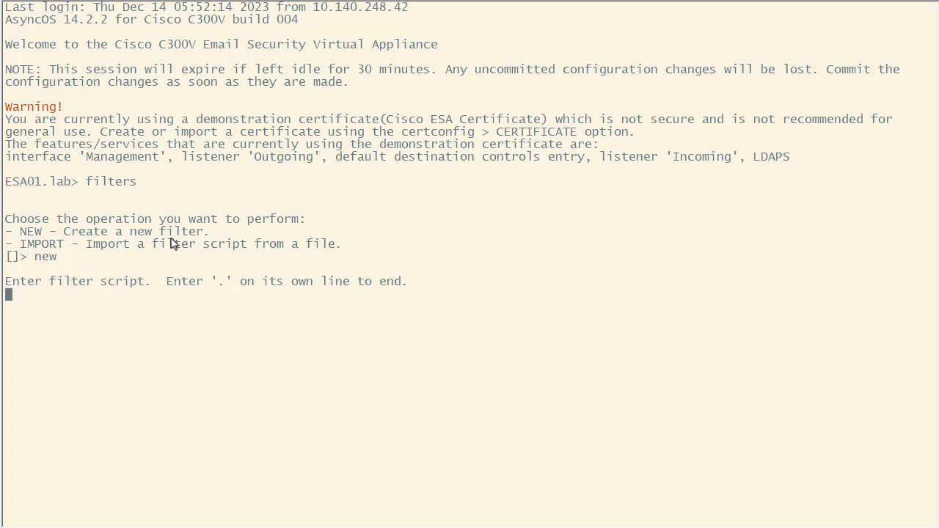
mouse_move(184, 294)
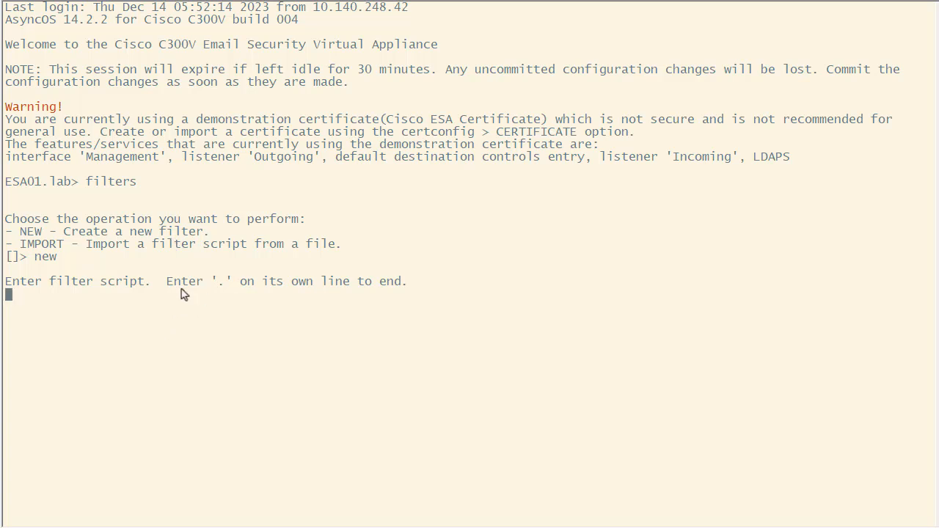
- Enter the Copy_of_original_email script archiving subject 'test' messages to 'original'
text(Copy_of_original_email:)
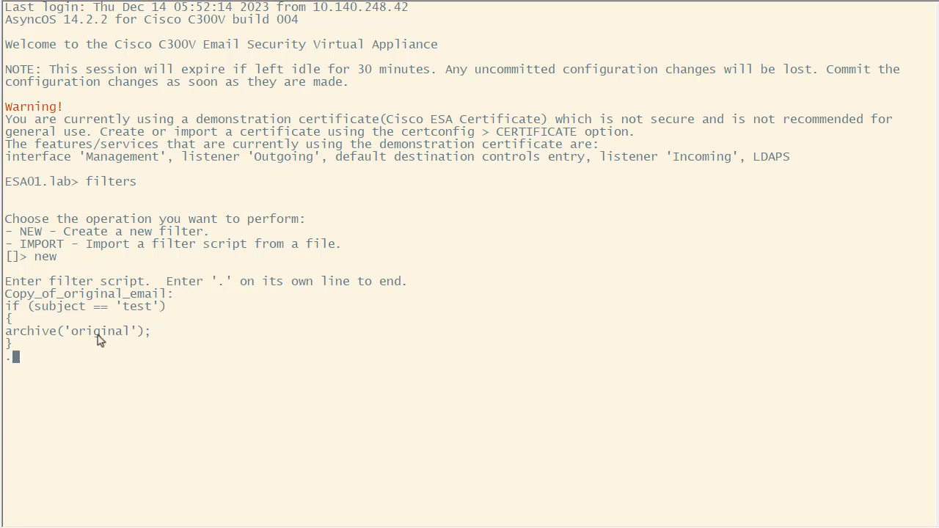
mouse_move(37, 342)
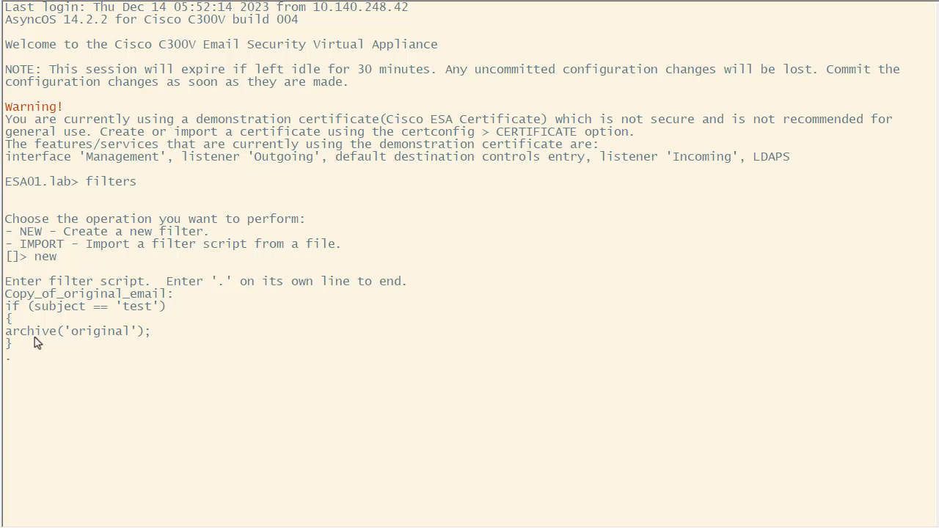
mouse_move(115, 348)
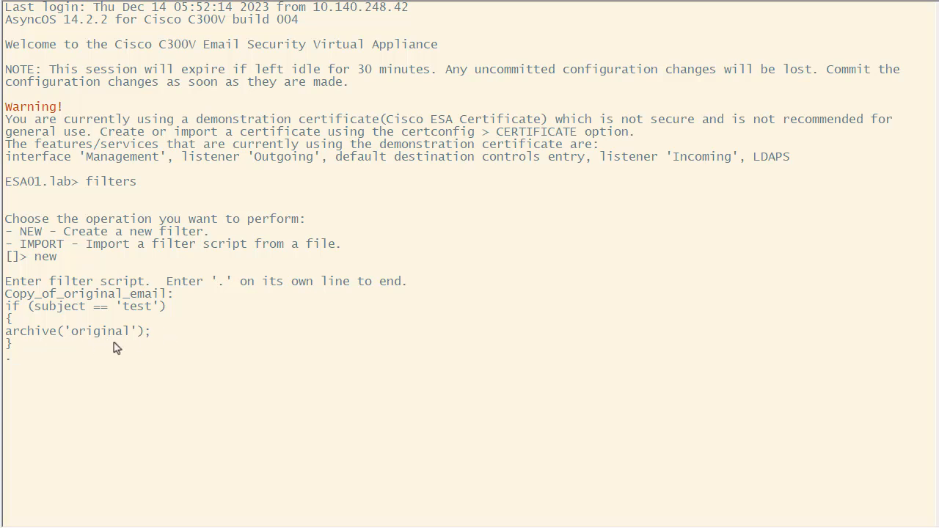
mouse_move(125, 376)
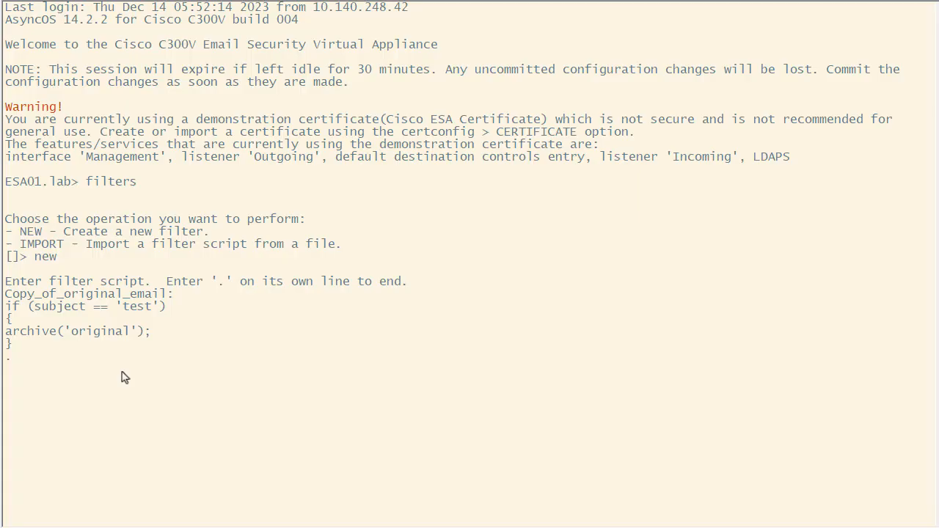
key(enter)
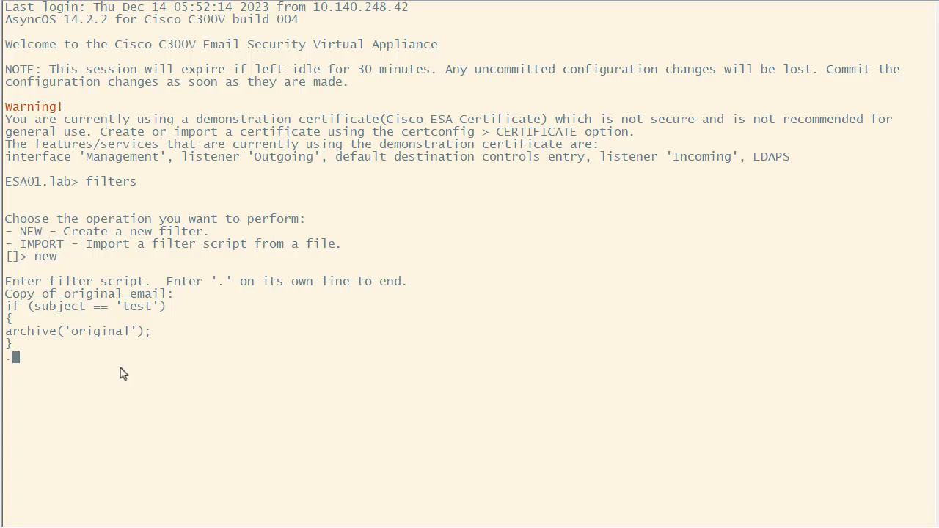
mouse_move(131, 376)
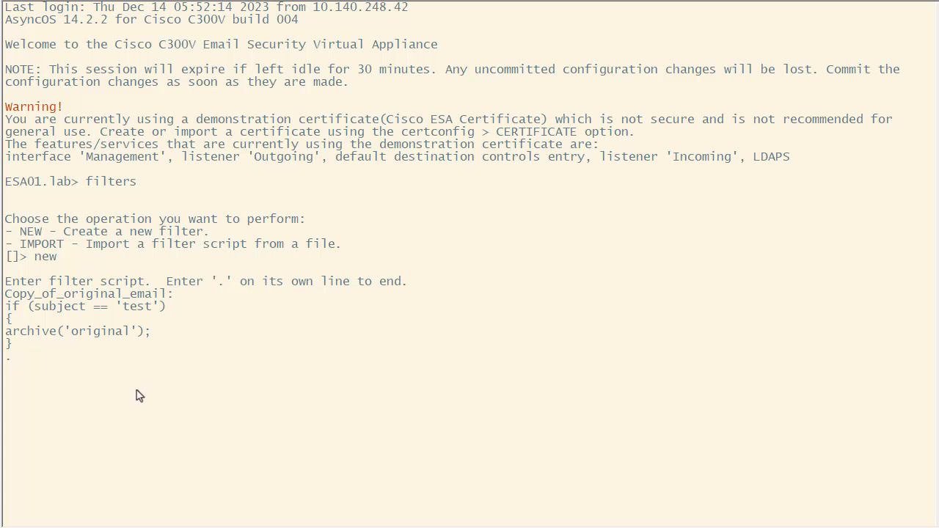
mouse_move(196, 396)
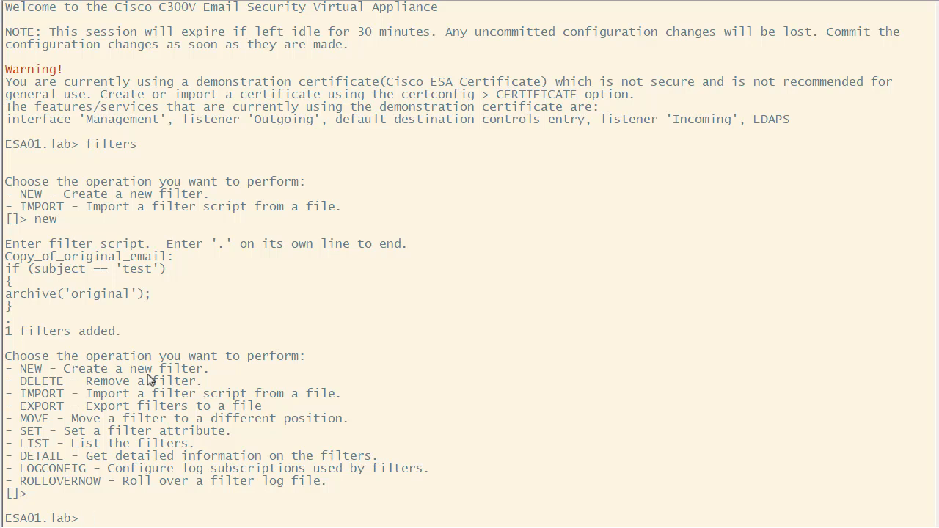
- Commit the filter with comment 'save a copy', keeping the configuration for rollback
text(commit)
text(s)
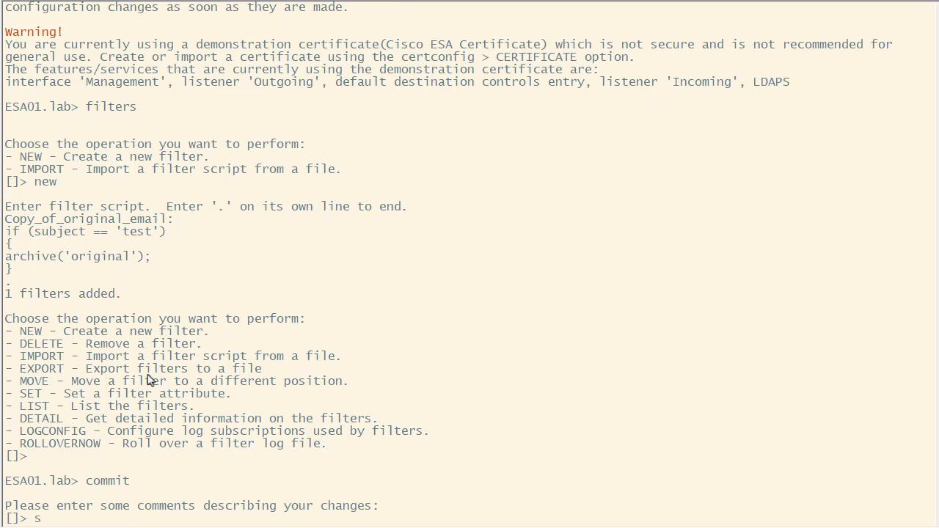
text(ave a copy)
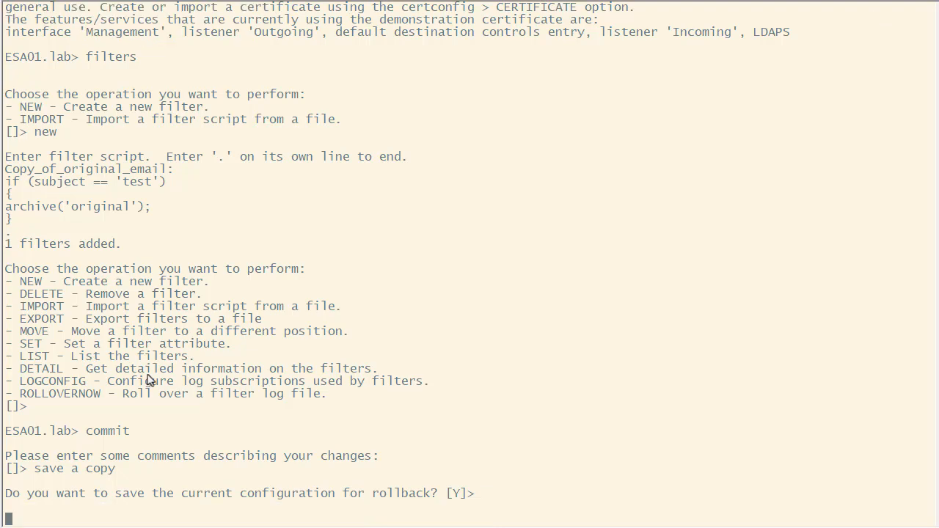
key(enter)
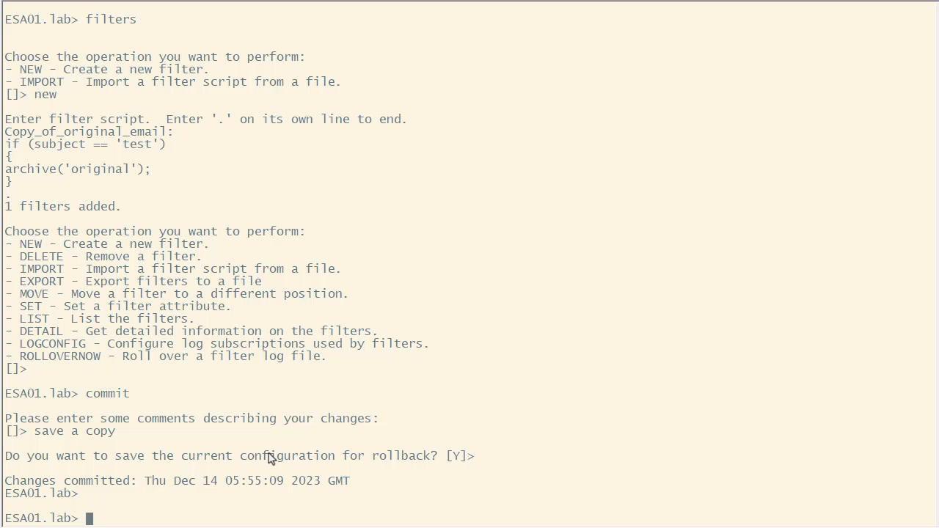
- Rerun filters and enter logconfig at the operation prompt
text(f)
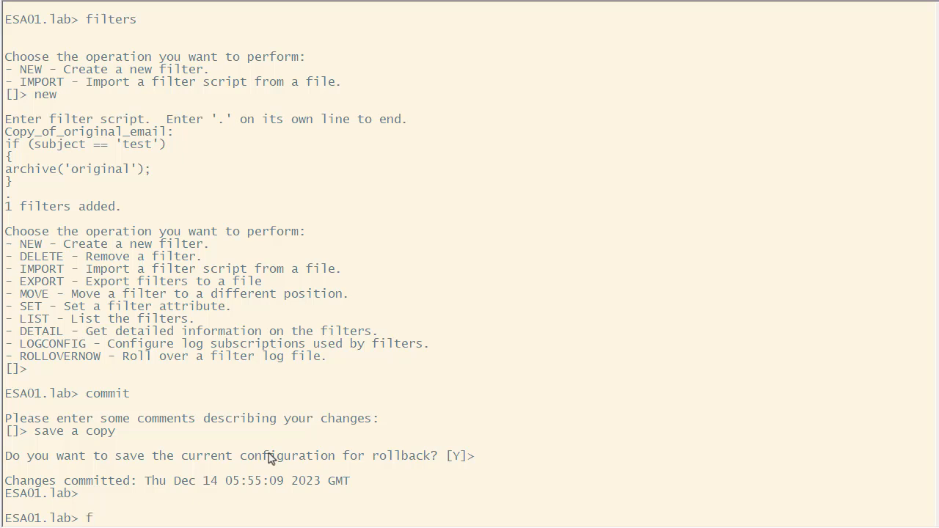
text(ilters)
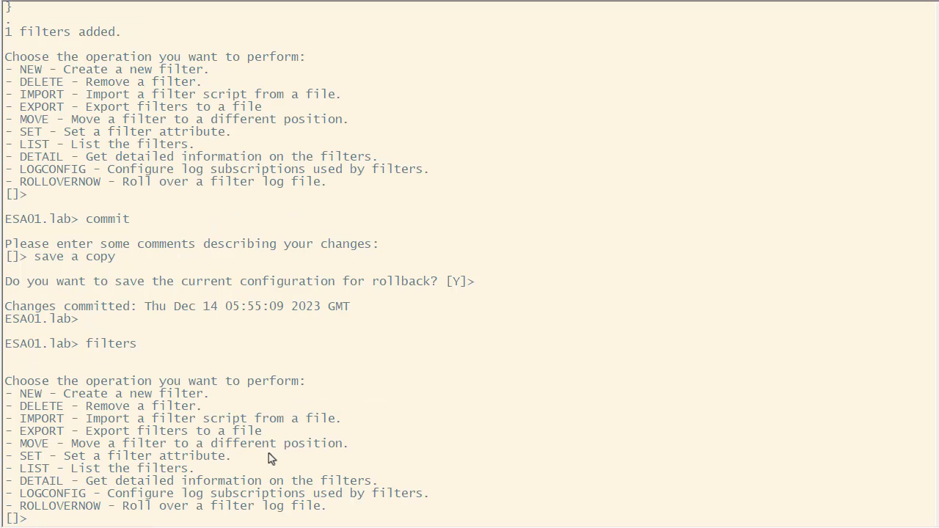
text(logconfig)
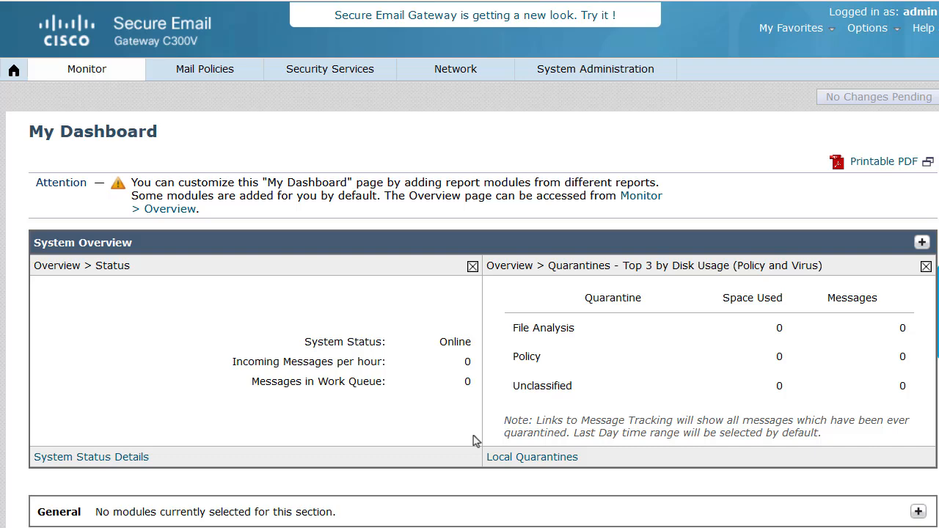
- Open the Management interface under Network > IP Interfaces, showing FTP on port 21
click(454, 69)
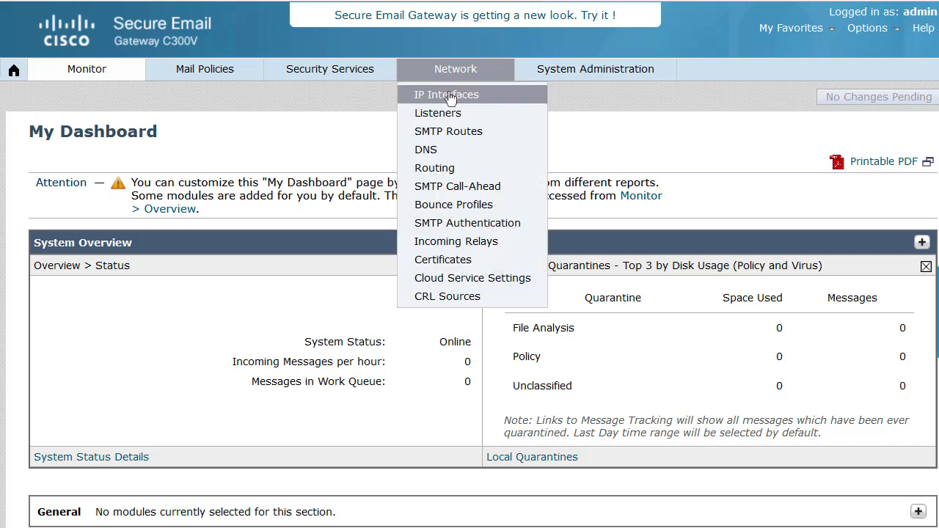
click(446, 94)
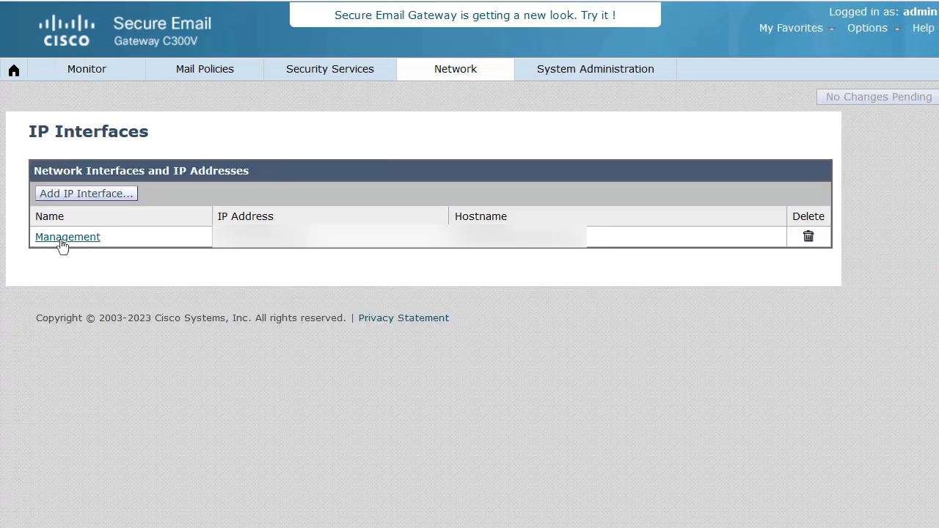
click(68, 237)
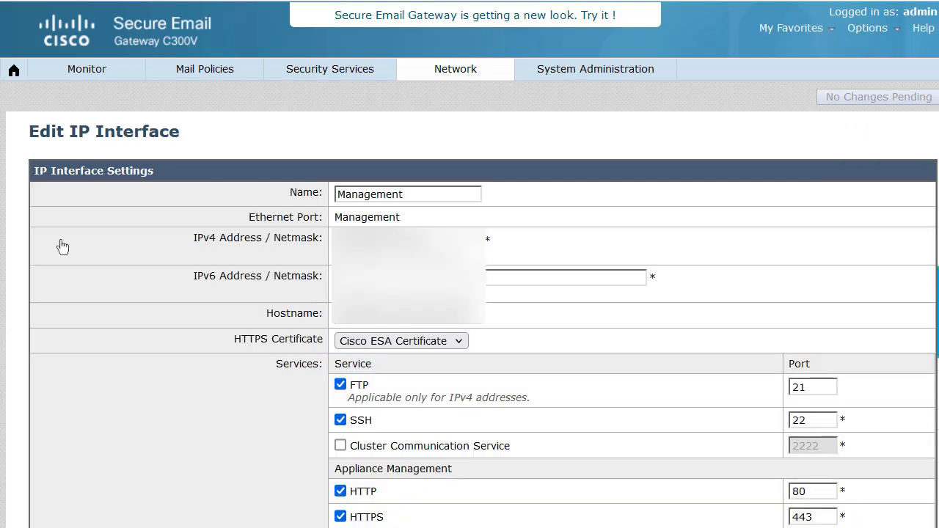
mouse_move(326, 378)
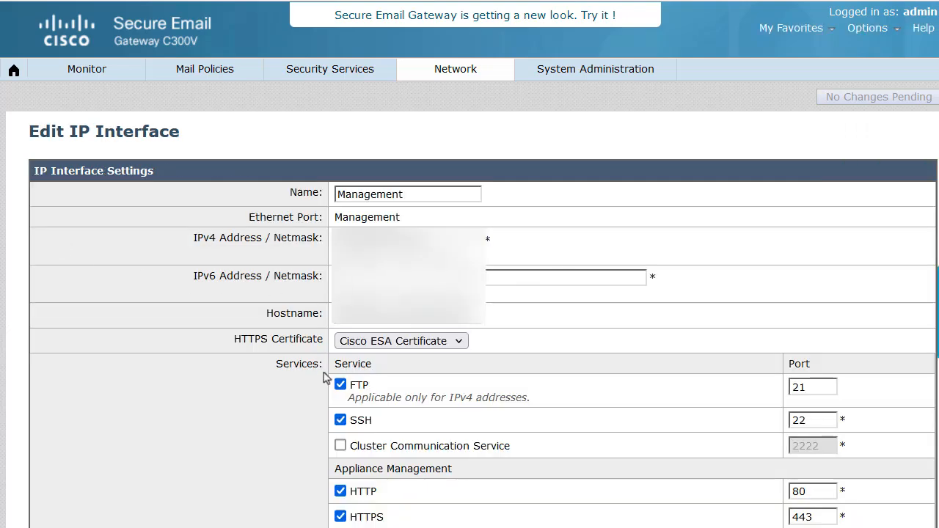
mouse_move(389, 435)
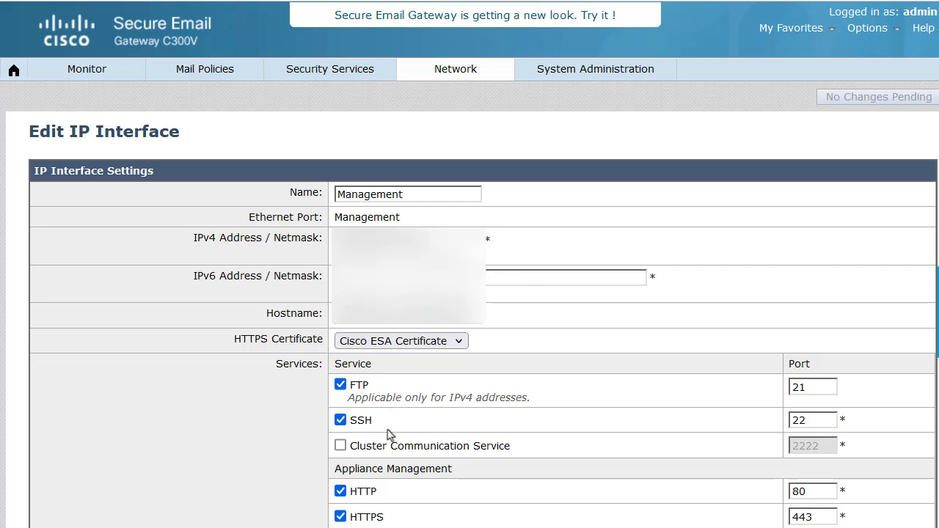
mouse_move(428, 436)
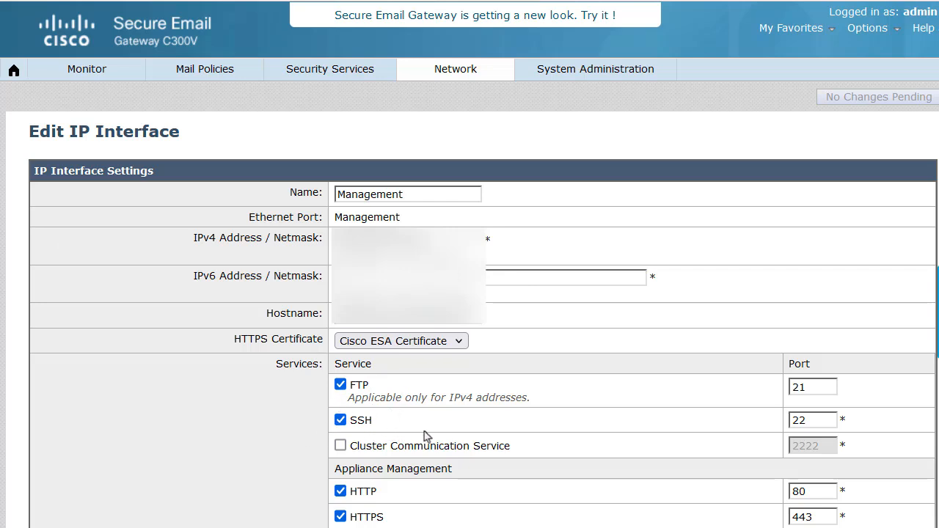
mouse_move(511, 259)
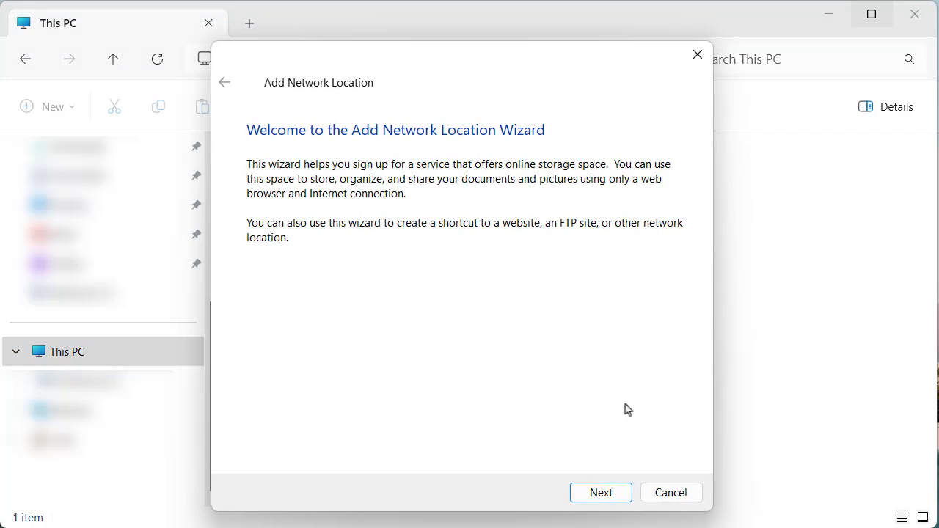
- Add a custom FTP network location that logs on as user admin instead of anonymously
click(600, 492)
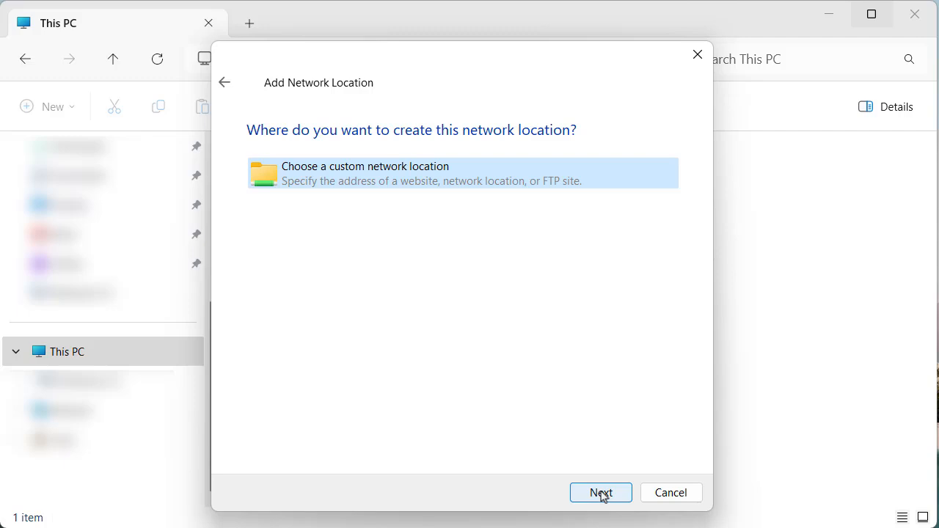
click(600, 492)
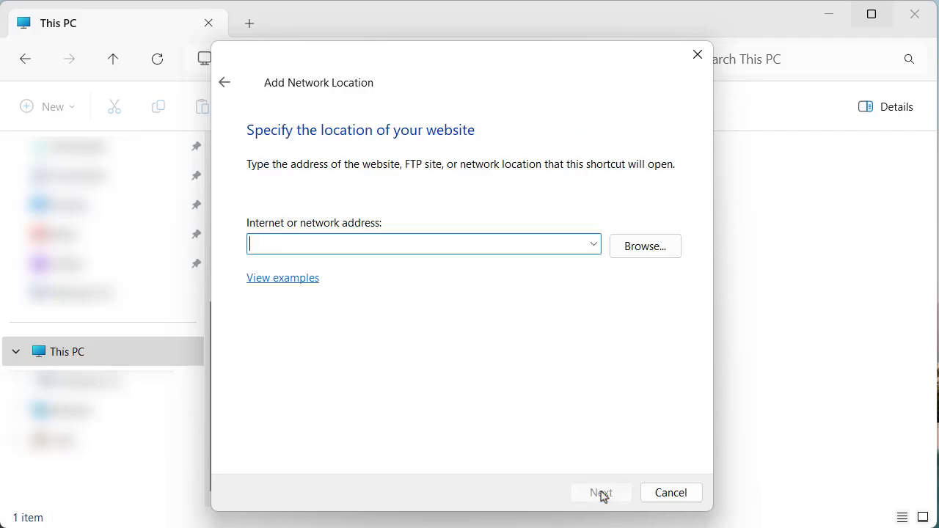
click(600, 492)
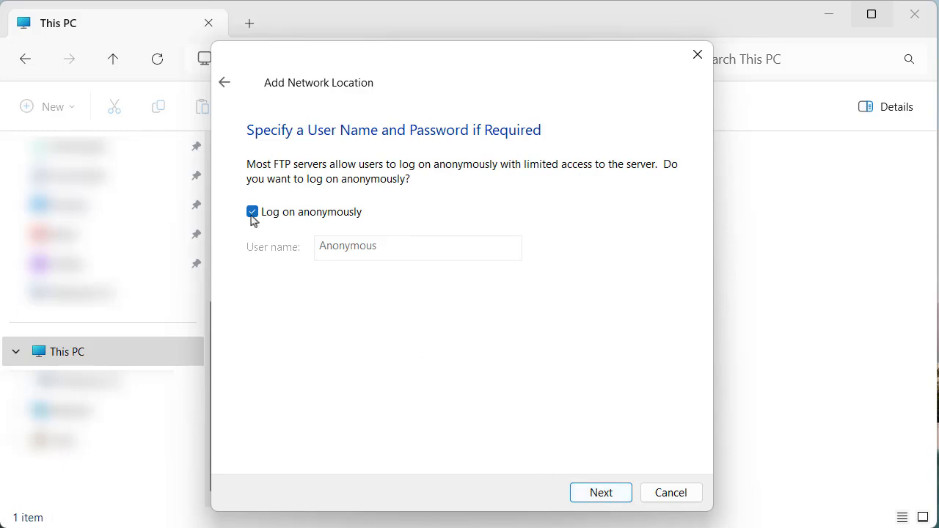
click(251, 211)
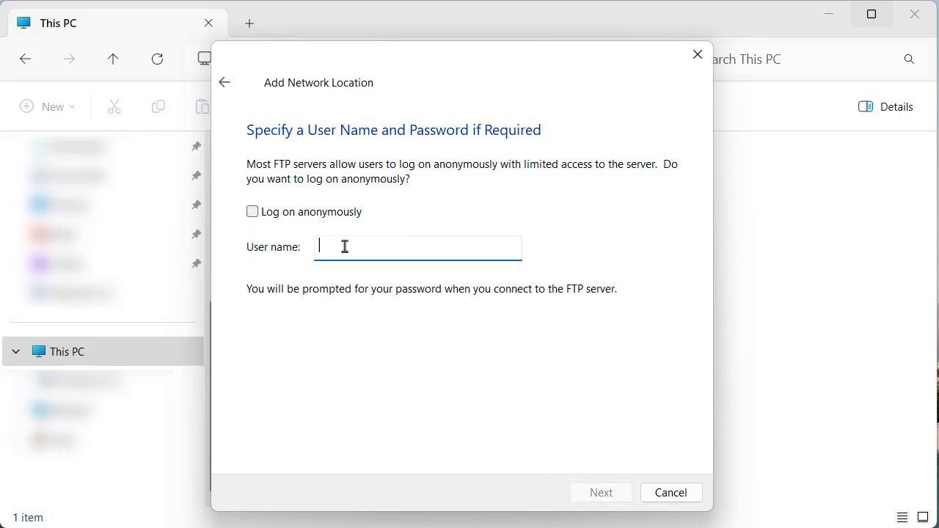
text(admin)
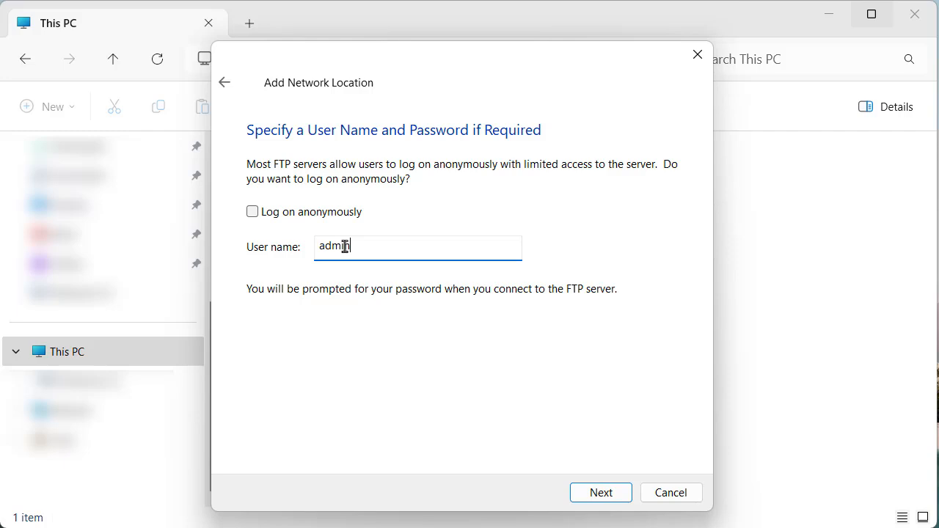
click(600, 492)
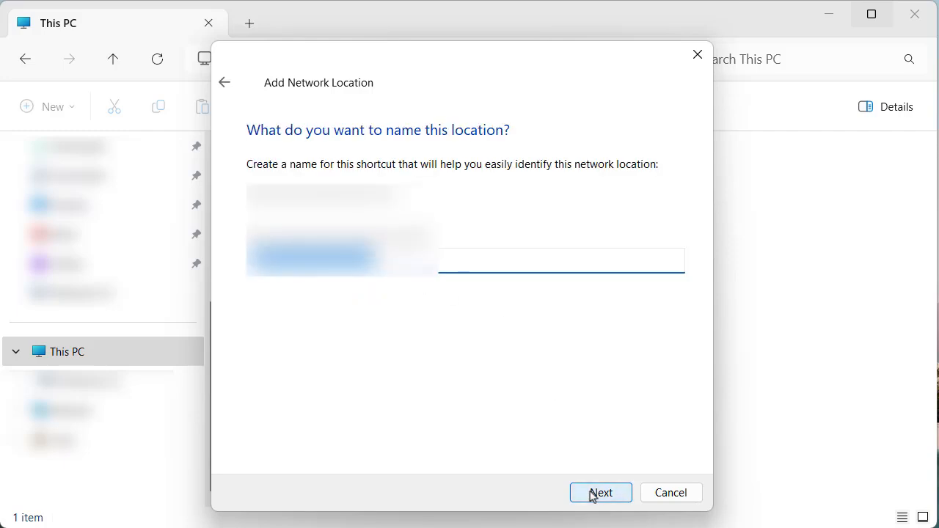
click(600, 492)
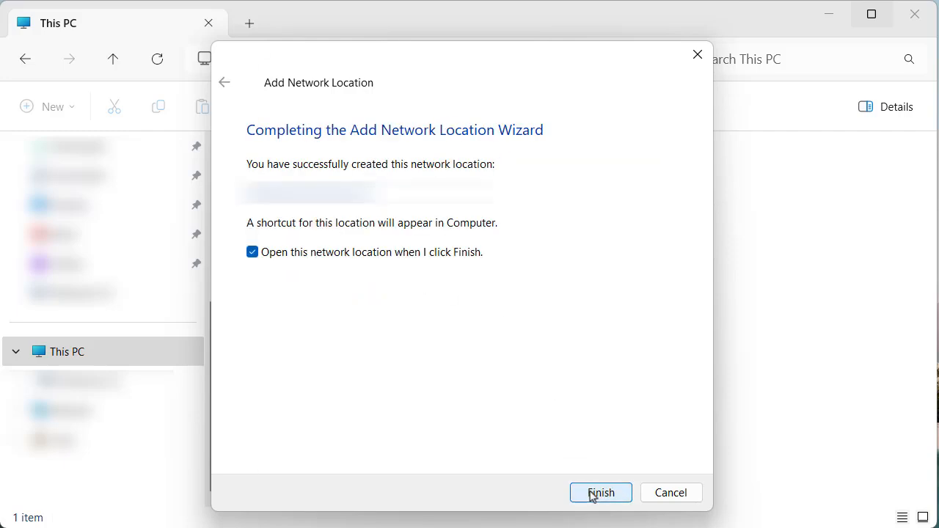
mouse_move(601, 502)
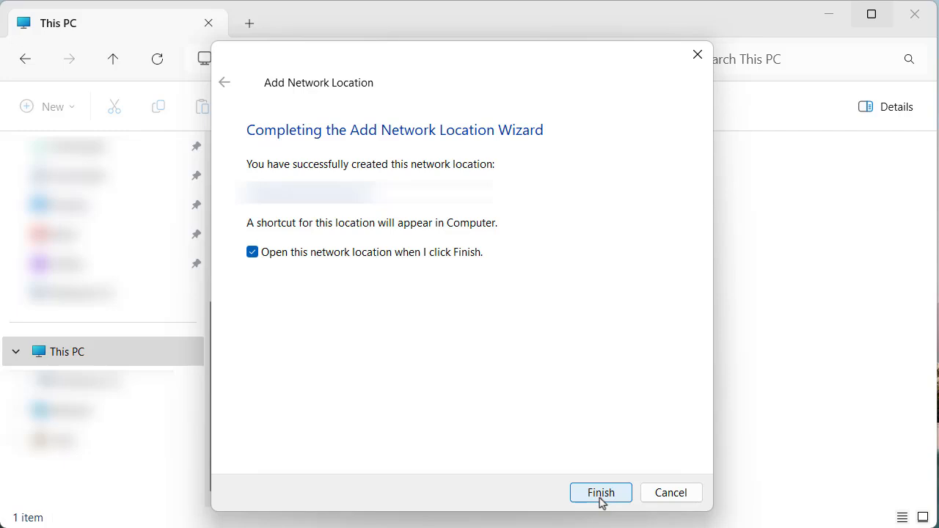
click(601, 492)
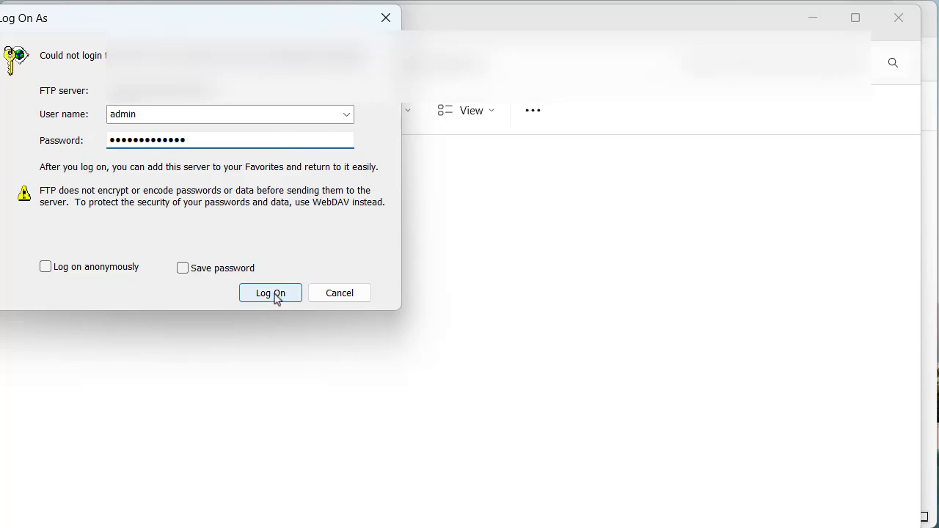
- Log on to the FTP location and open the 'original' archive folder
click(270, 292)
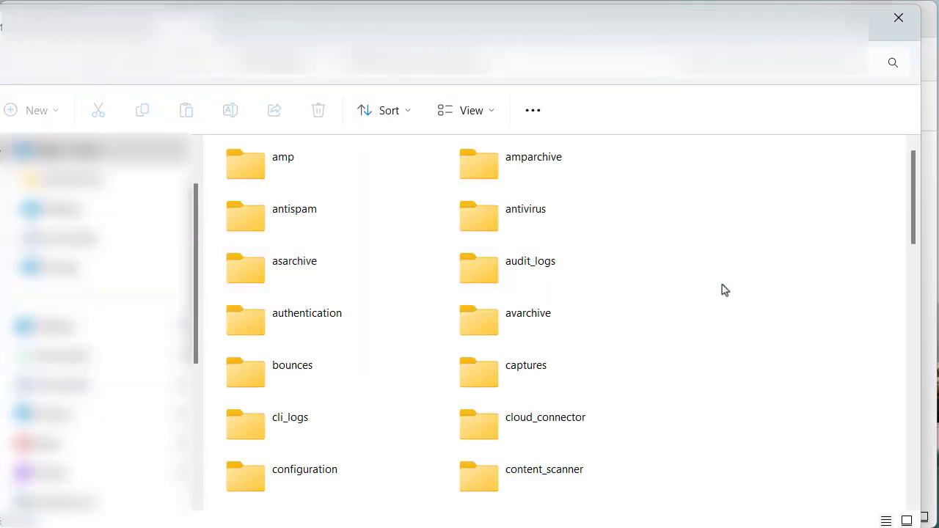
scroll(down, 3)
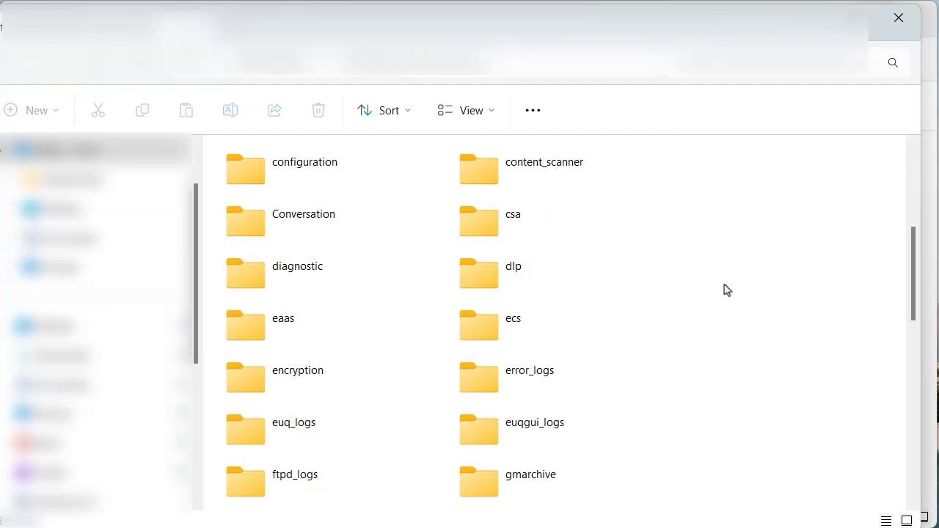
scroll(down, 3)
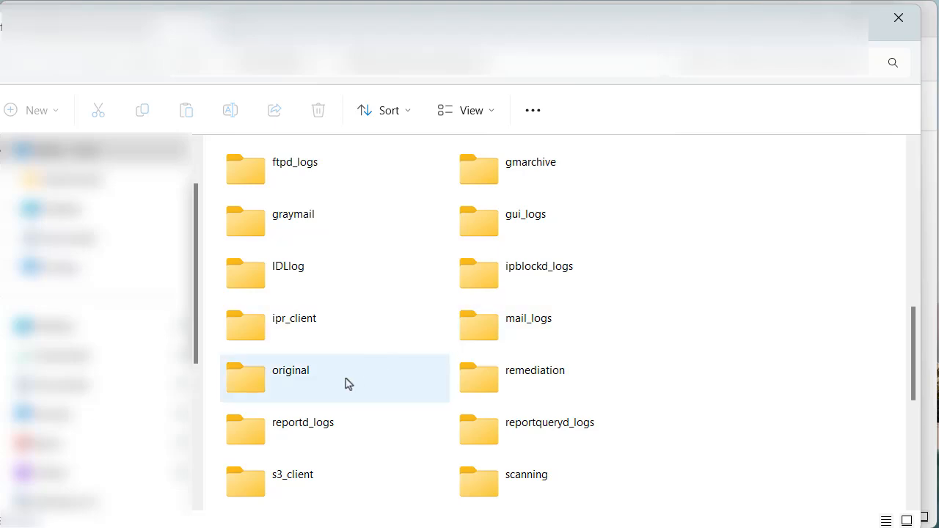
double_click(290, 370)
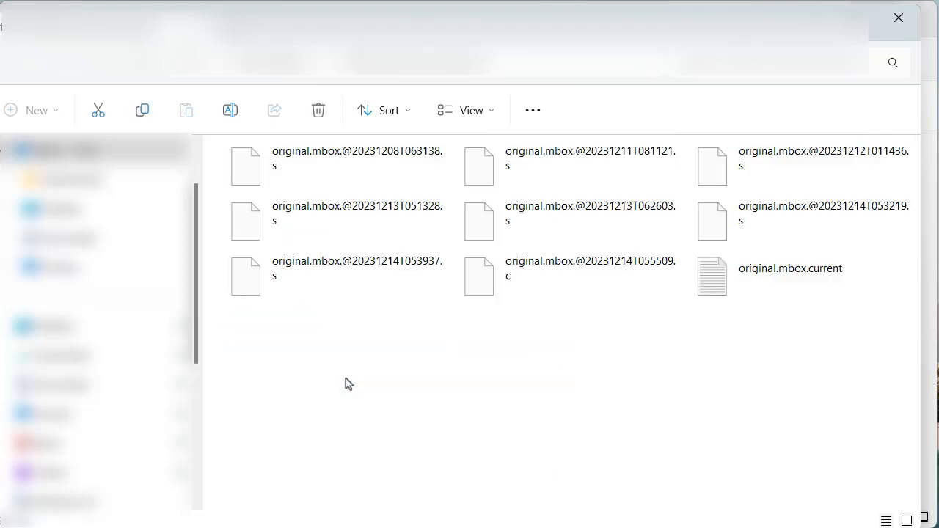